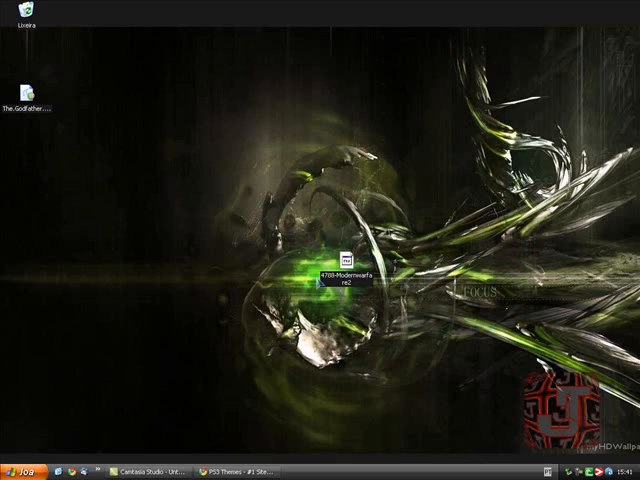
# Open My Computer from the desktop so removable drive F: is listed.
pyautogui.click(22, 474)
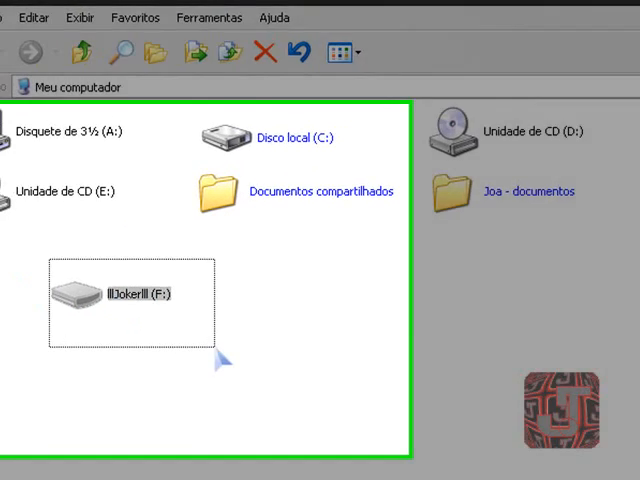
# Open drive F: and create a new folder named PS3 via Novo > Pasta.
pyautogui.doubleClick(138, 294)
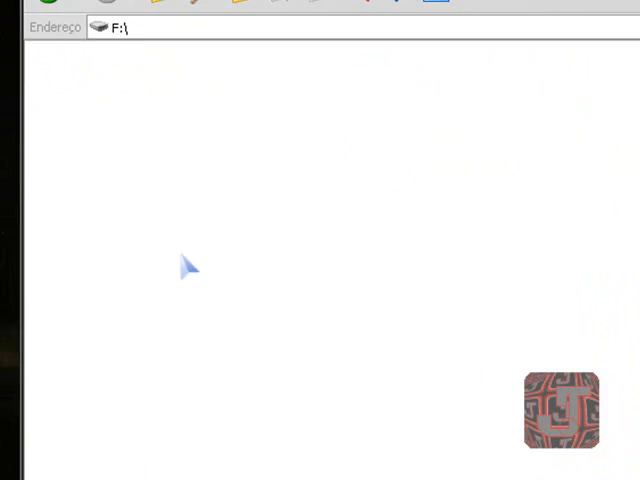
pyautogui.rightClick(184, 264)
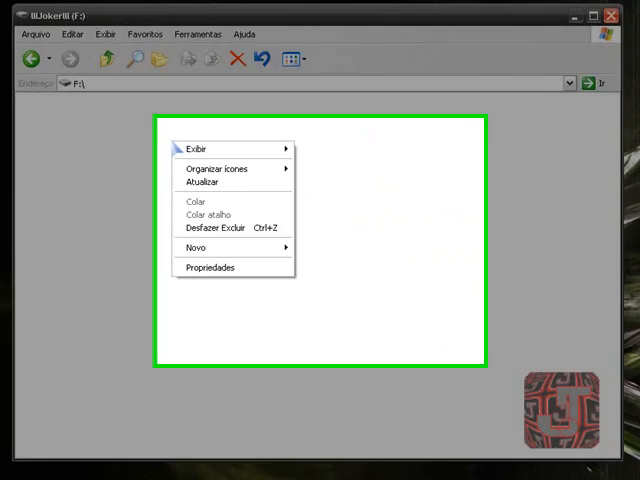
pyautogui.click(196, 246)
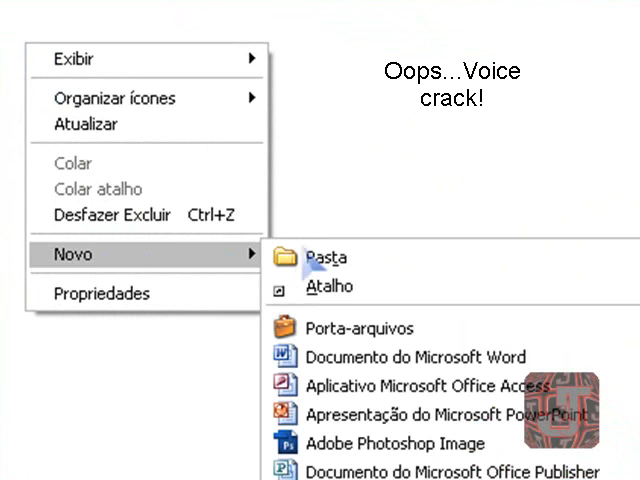
pyautogui.click(324, 258)
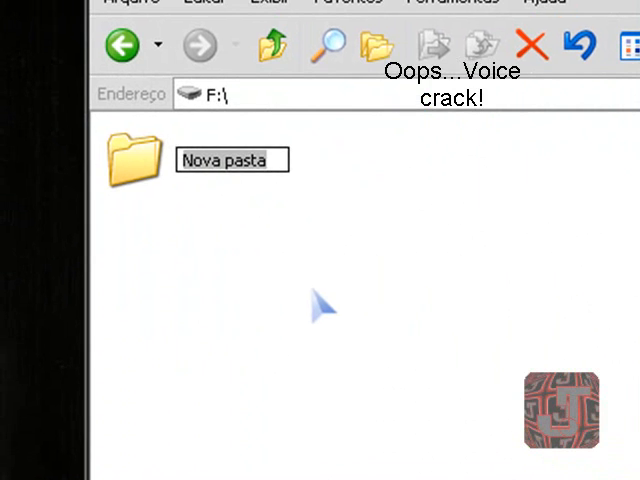
pyautogui.write('PS3')
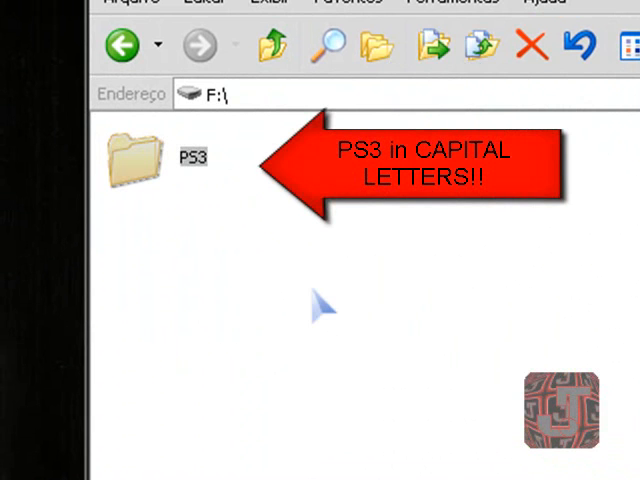
pyautogui.moveTo(148, 162)
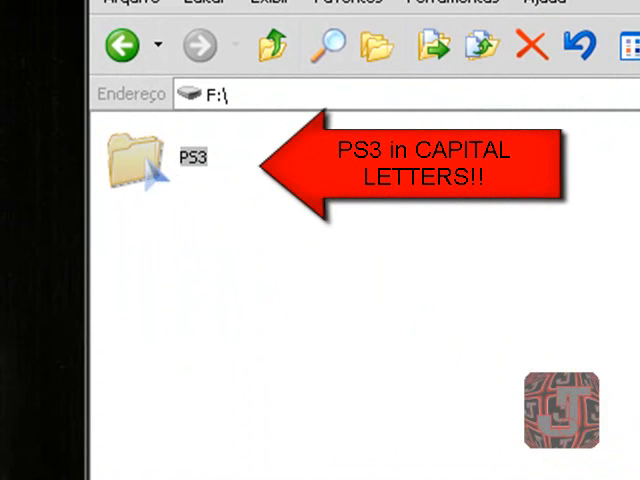
# Inside PS3, create a new folder named THEME for the Modern Warfare theme file.
pyautogui.doubleClick(132, 160)
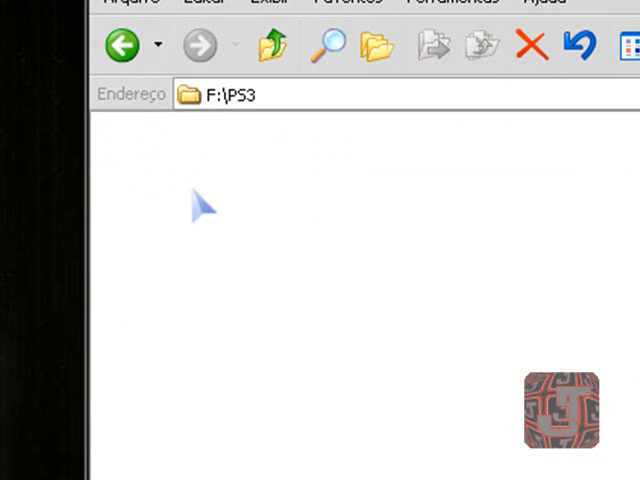
pyautogui.rightClick(200, 204)
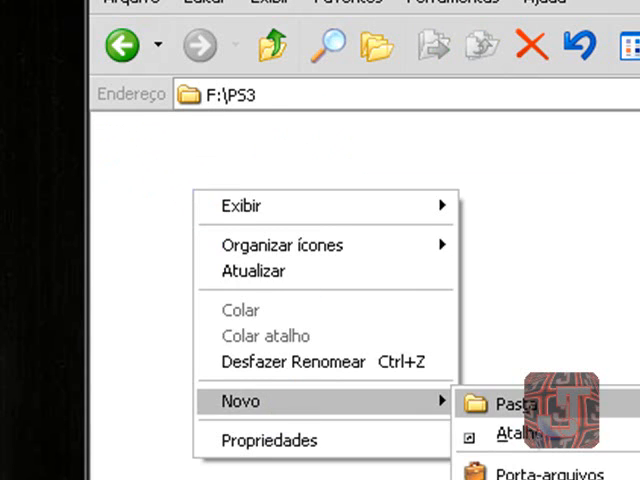
pyautogui.click(516, 404)
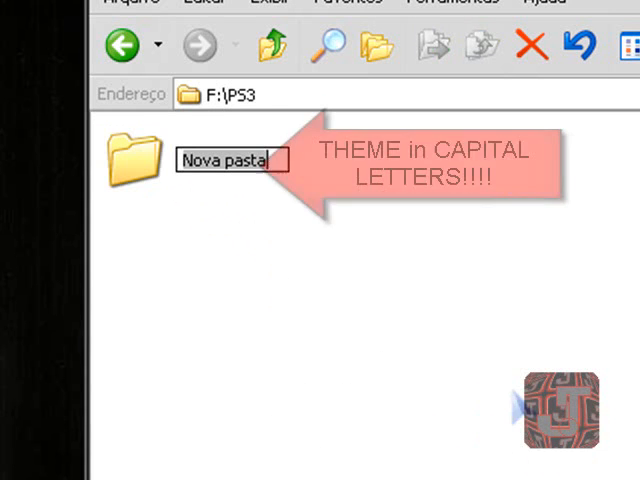
pyautogui.write('THEME')
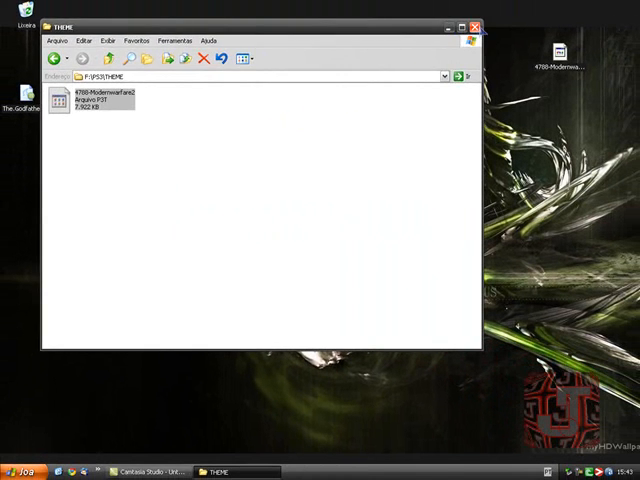
# Close the folder window and safely stop the USB Mass Storage Device, confirming with OK.
pyautogui.click(476, 26)
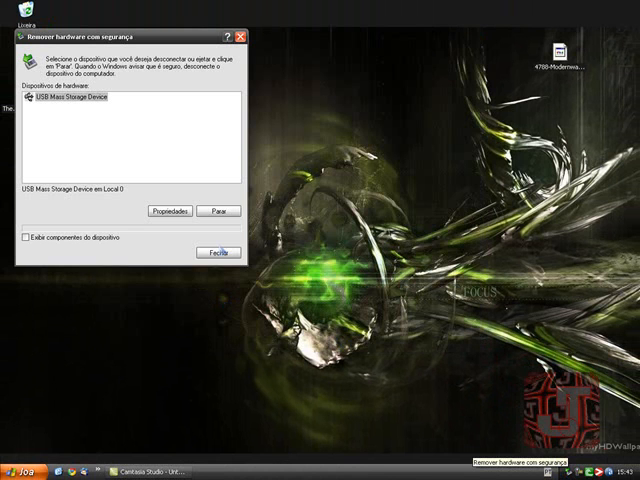
pyautogui.click(214, 210)
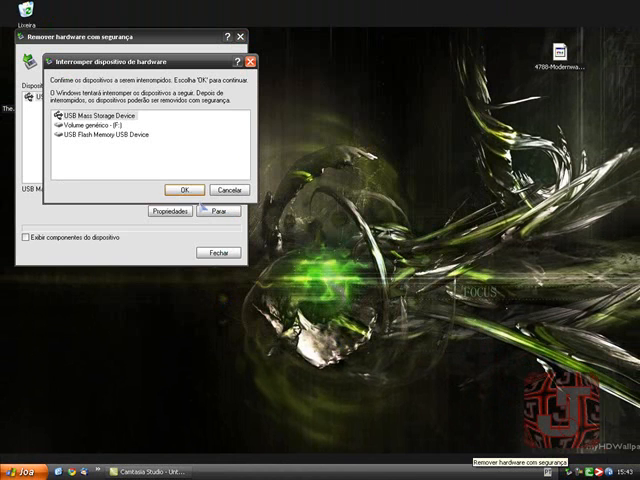
pyautogui.click(184, 188)
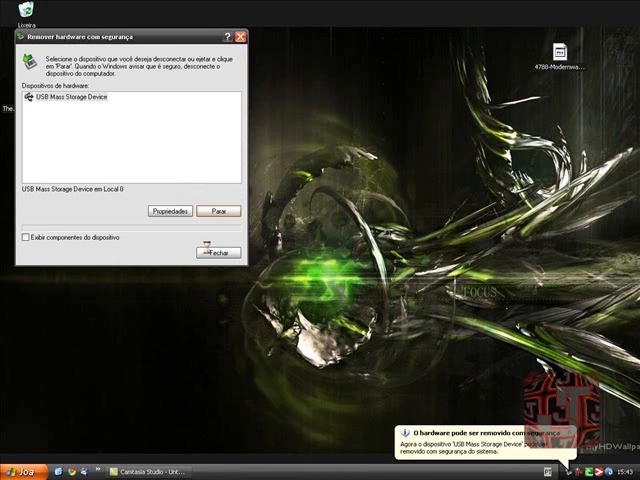
pyautogui.click(208, 252)
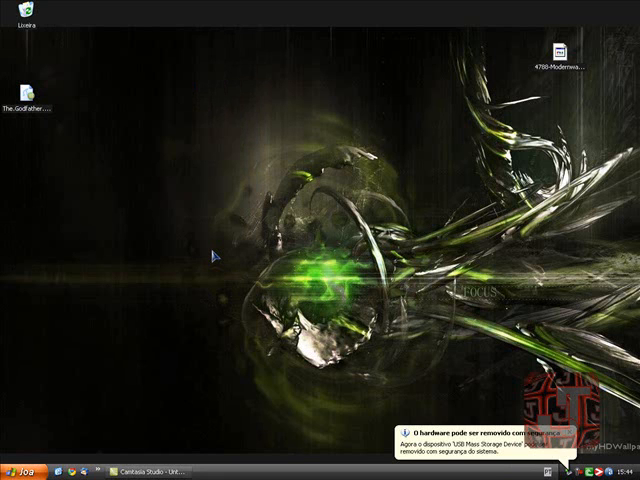